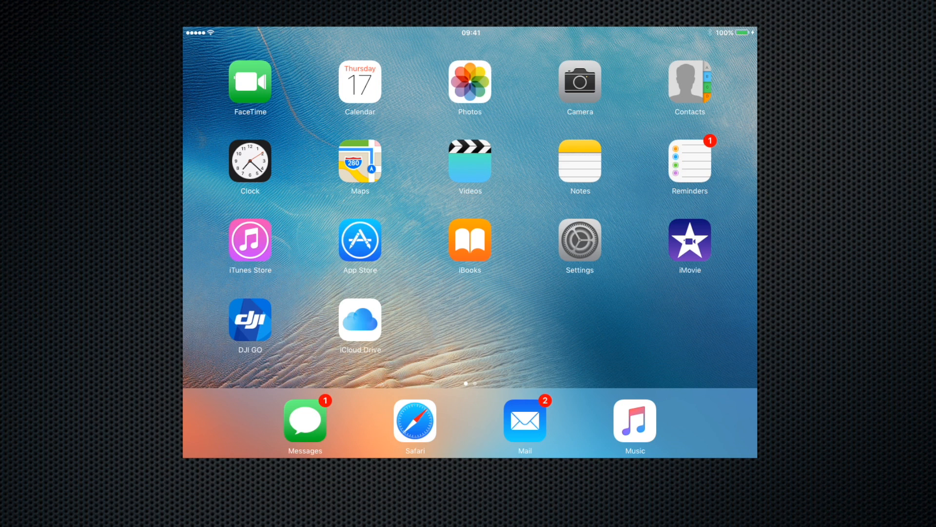
Launch iMovie and open the My Movie 1 project's overview.
left_click(689, 240)
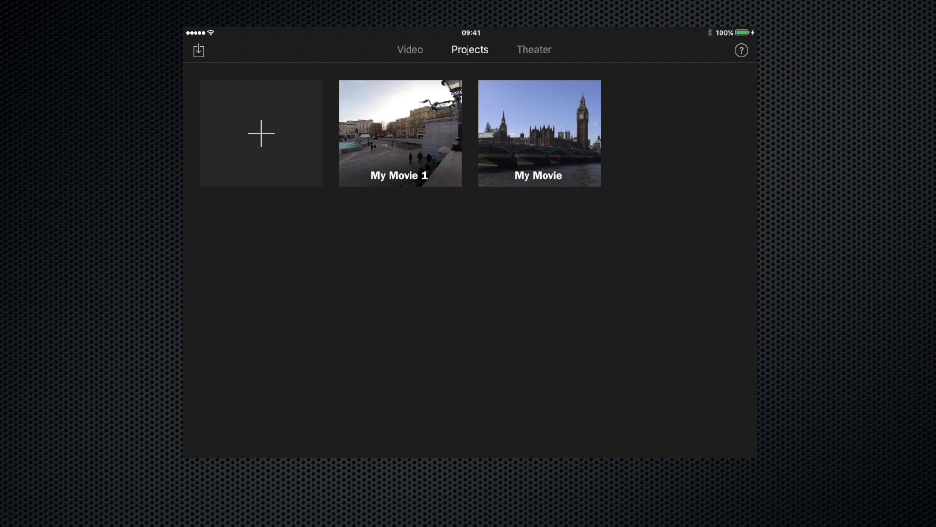
left_click(400, 133)
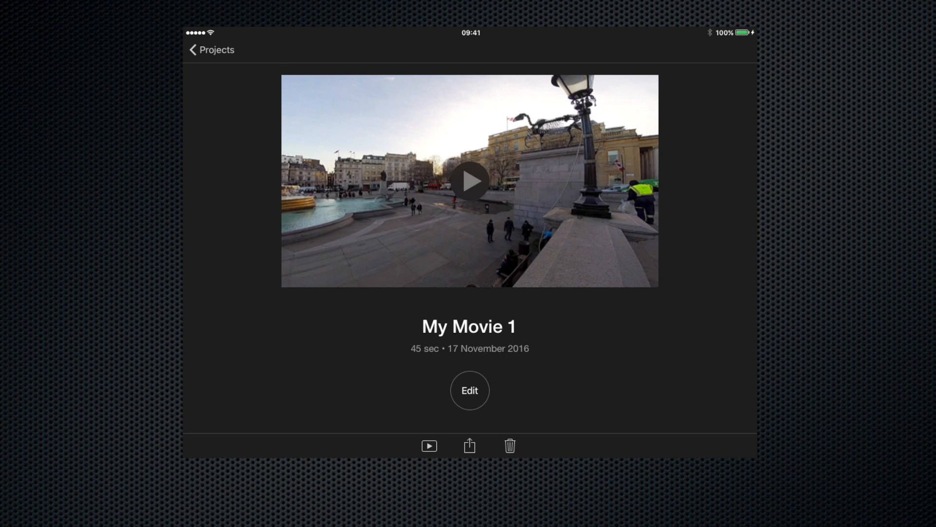
Start editing My Movie 1 and select the first Trafalgar Square clip.
left_click(470, 391)
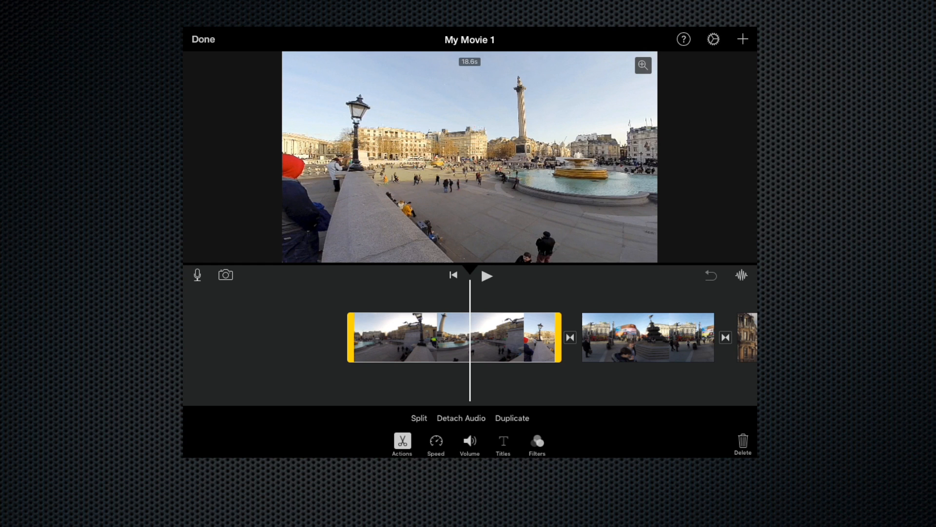
left_click(503, 443)
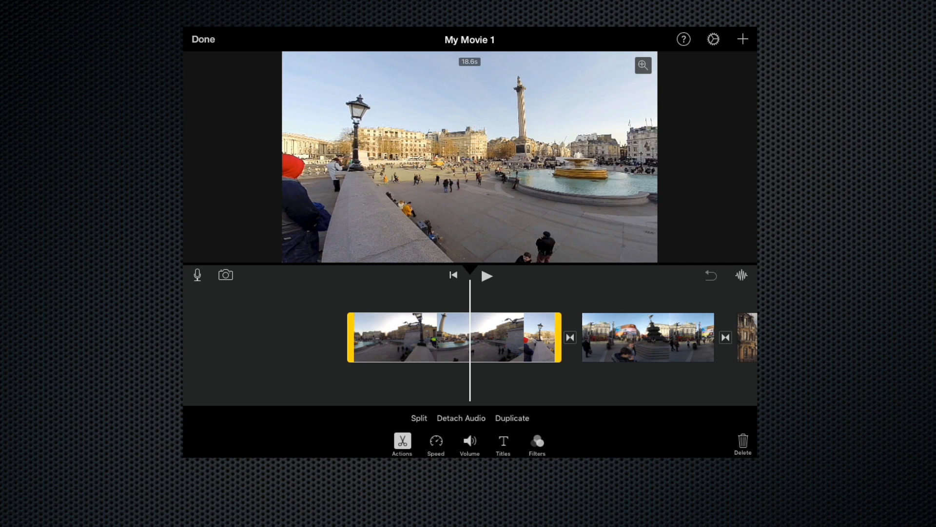
Show audio waveforms and drag the first clip's volume to zero.
left_click(740, 276)
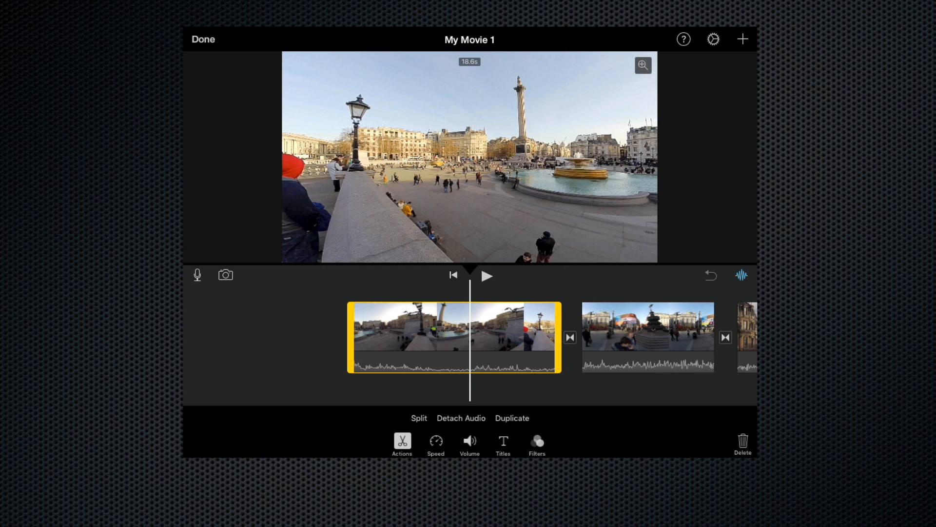
left_click(469, 442)
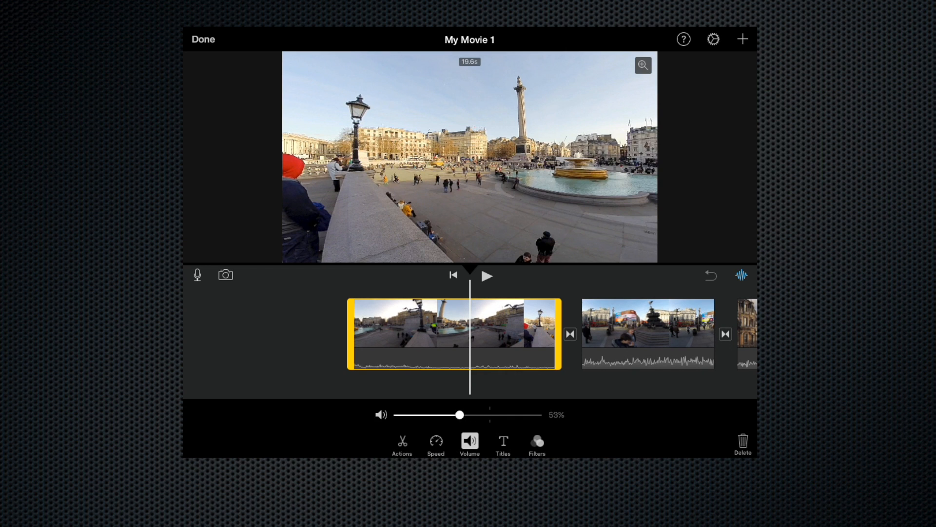
left_click_drag(460, 415, 396, 415)
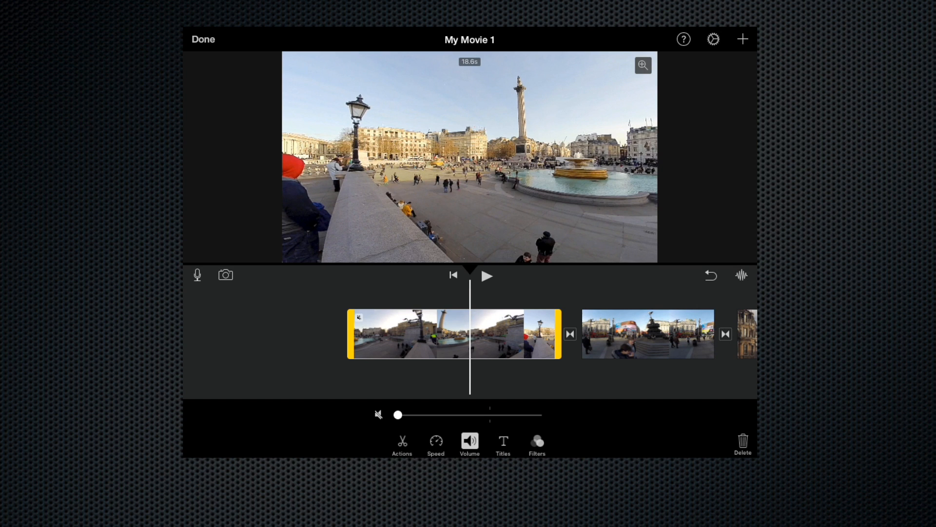
left_click(503, 444)
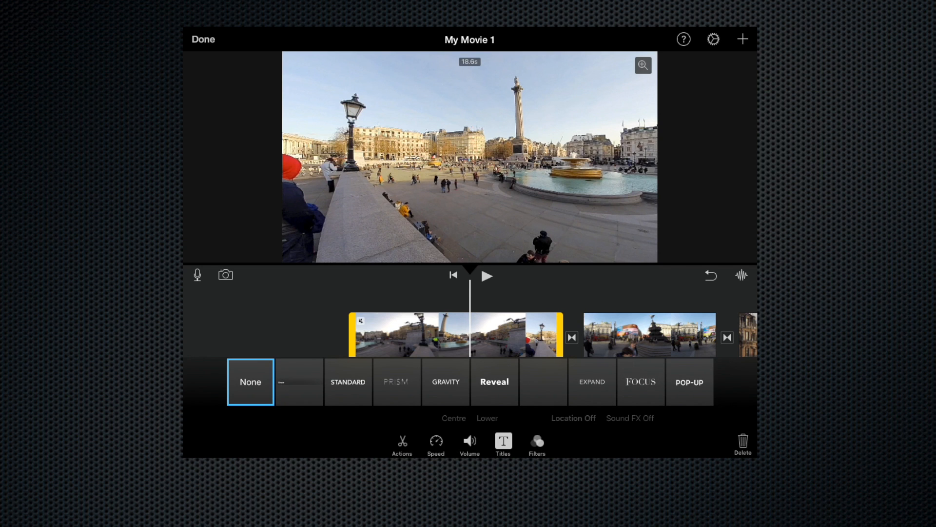
Apply a title style and open its Title Text Here placeholder.
left_click(299, 382)
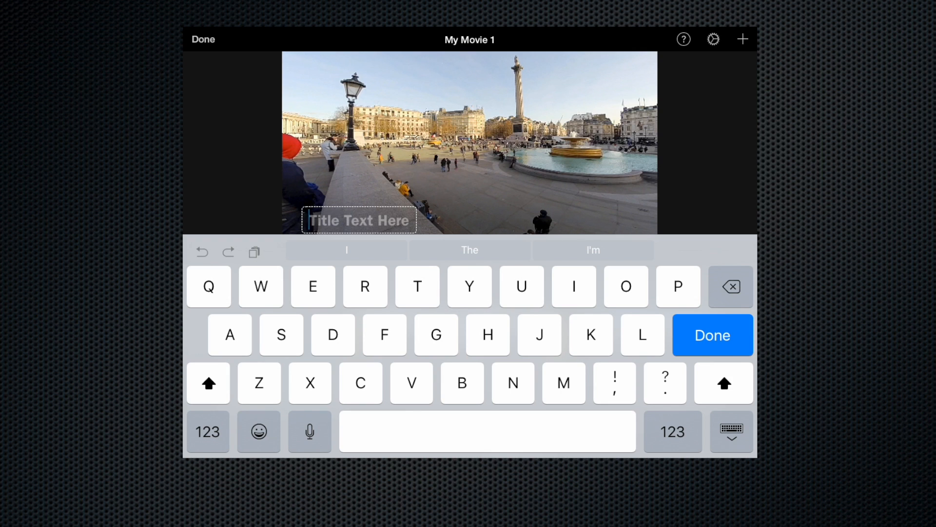
Type the London title text on the keyboard.
type("Londo")
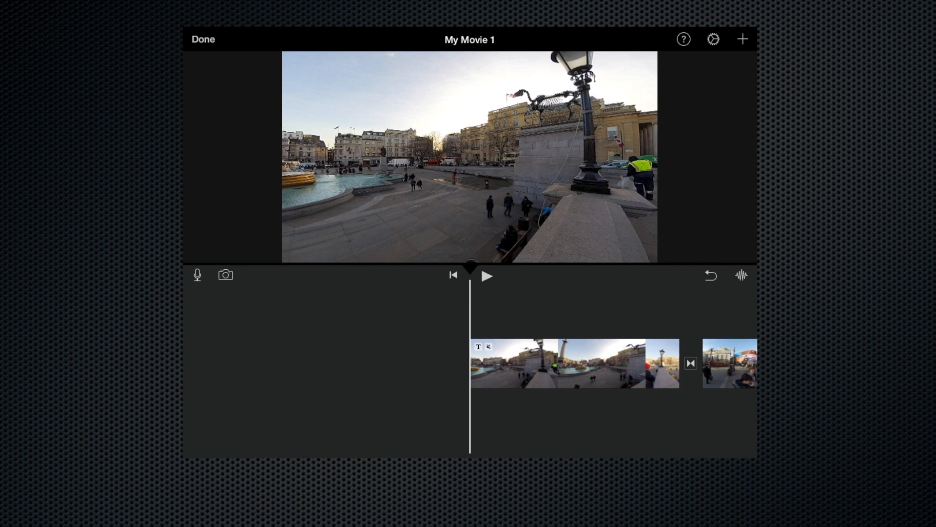
Preview the London title, switch it to the centred Standard style, and replay.
left_click(488, 276)
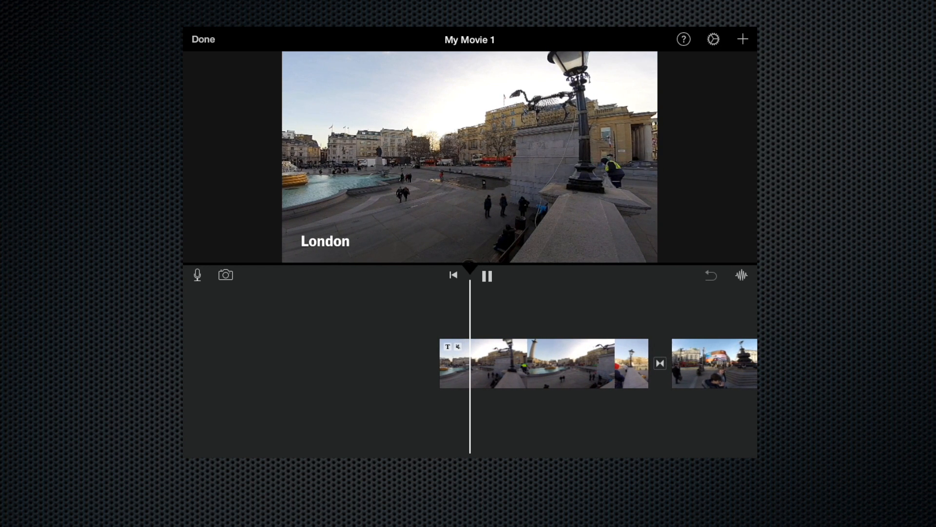
left_click(538, 364)
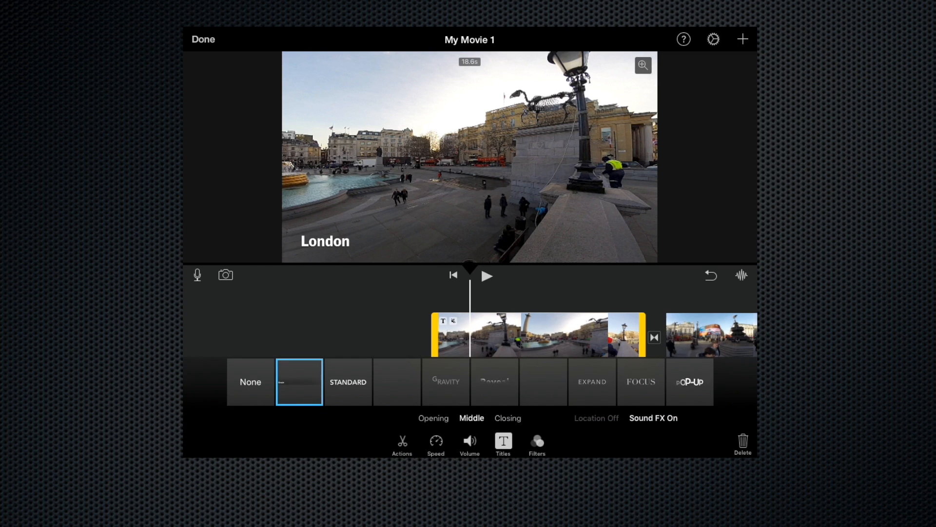
left_click(348, 381)
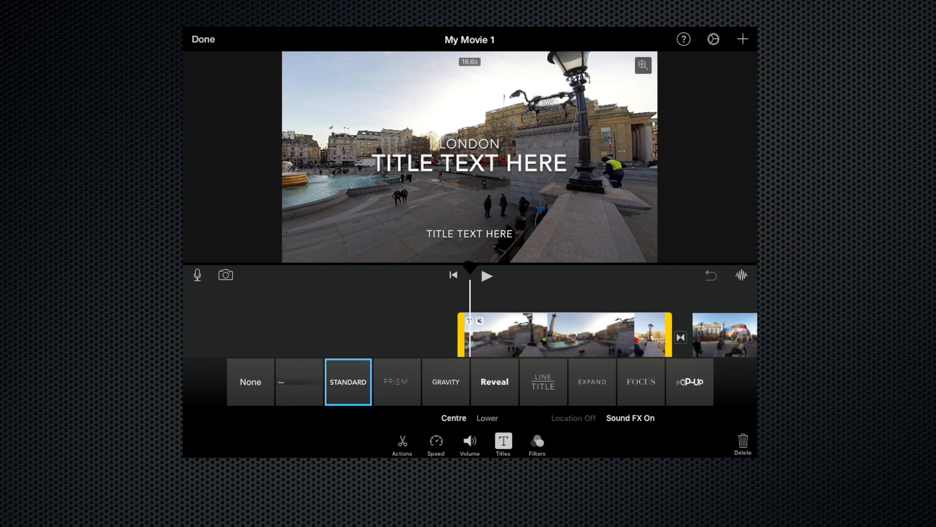
left_click(488, 275)
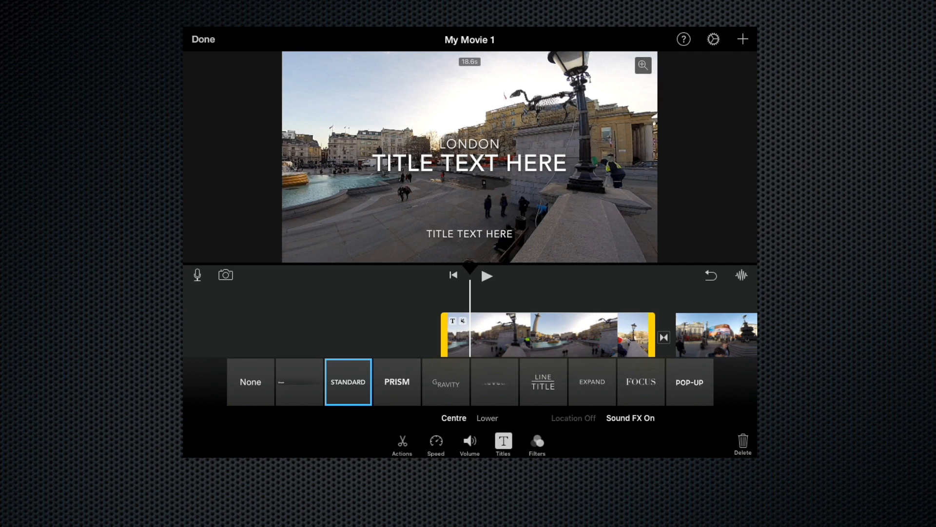
Preview the Prism, Gravity and Reveal title styles, then choose Line Title.
left_click(397, 381)
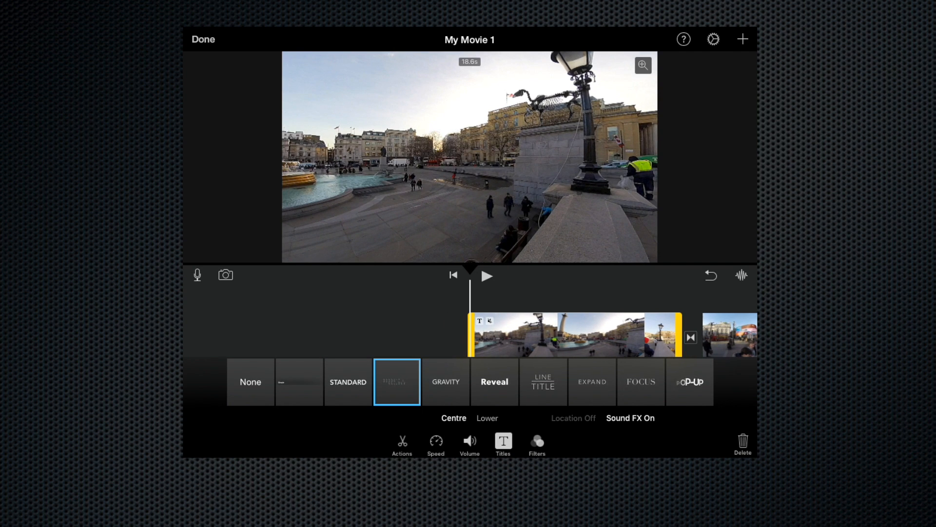
left_click(486, 276)
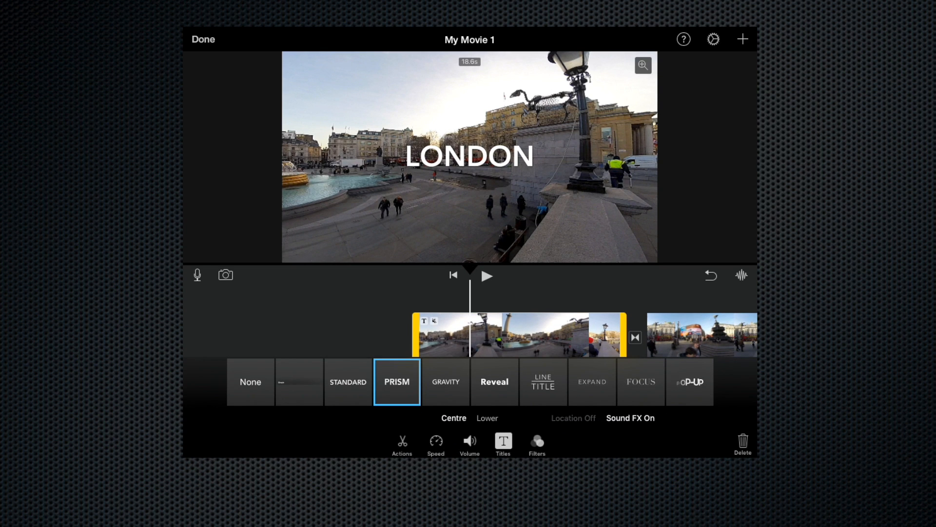
left_click(446, 381)
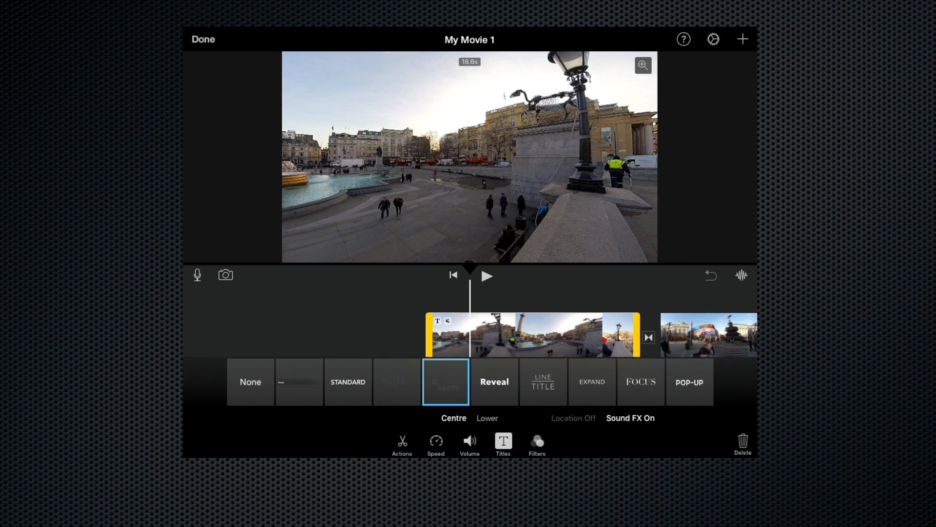
left_click(486, 276)
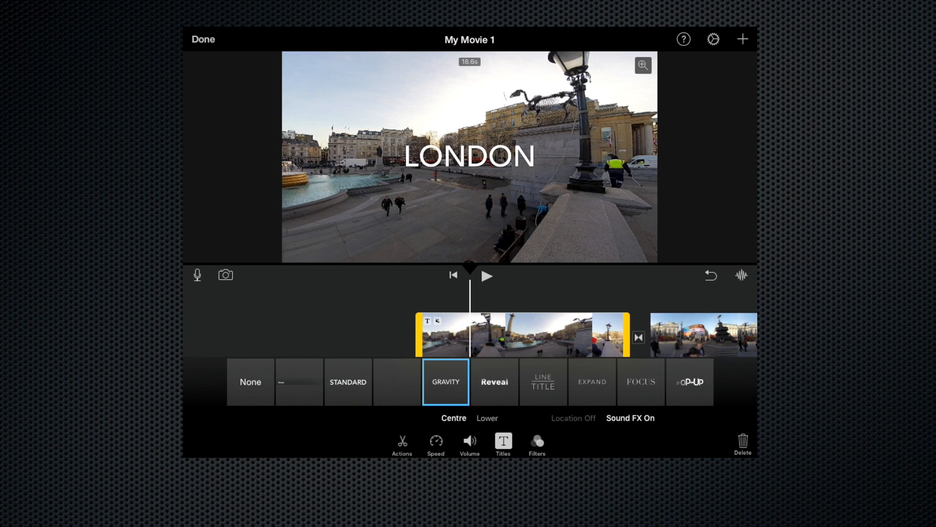
left_click(494, 381)
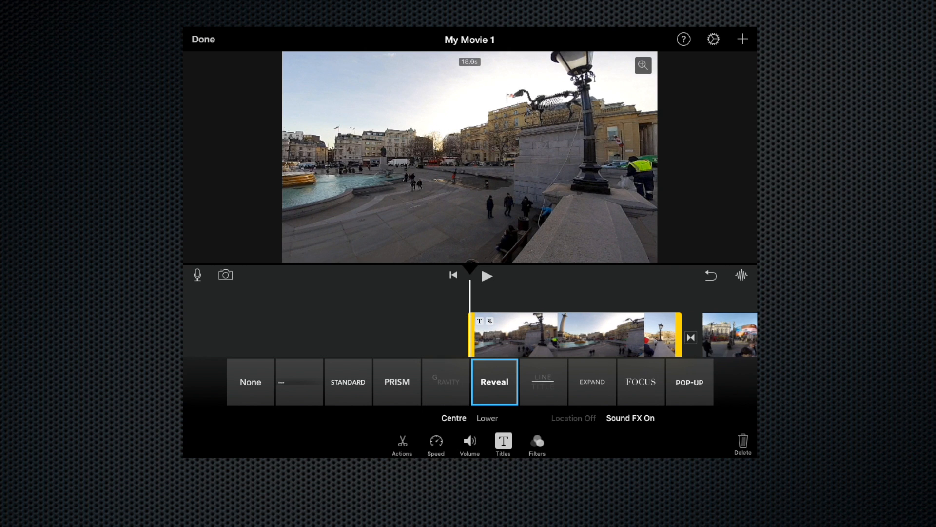
left_click(486, 275)
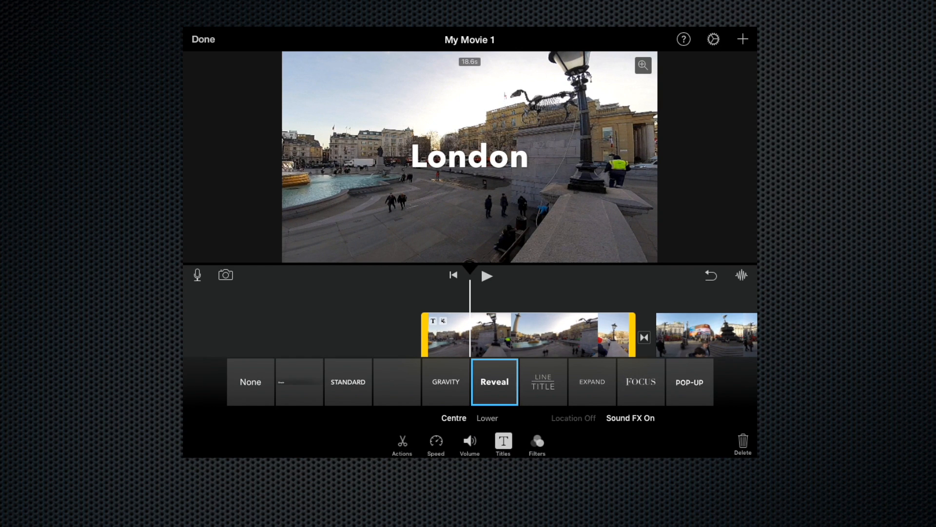
left_click(544, 381)
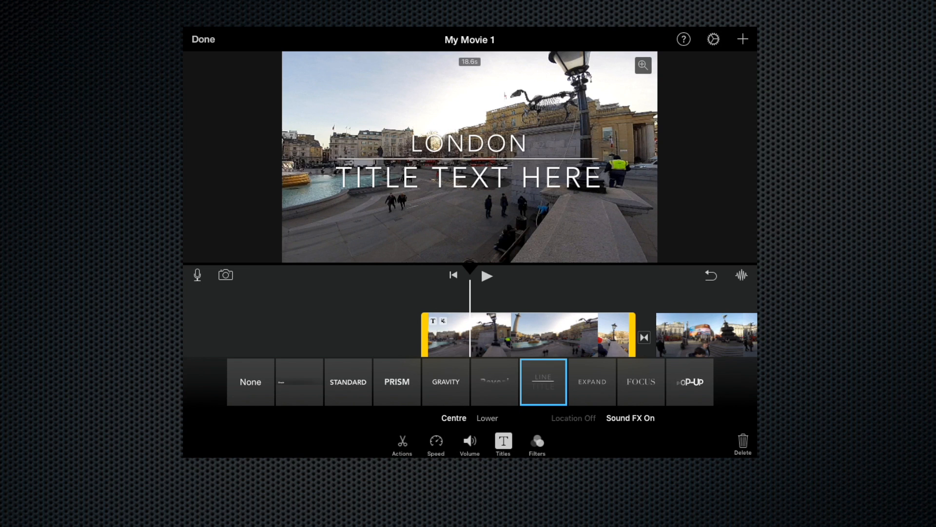
Preview the Line Title, then try and preview the Expand style.
left_click(486, 276)
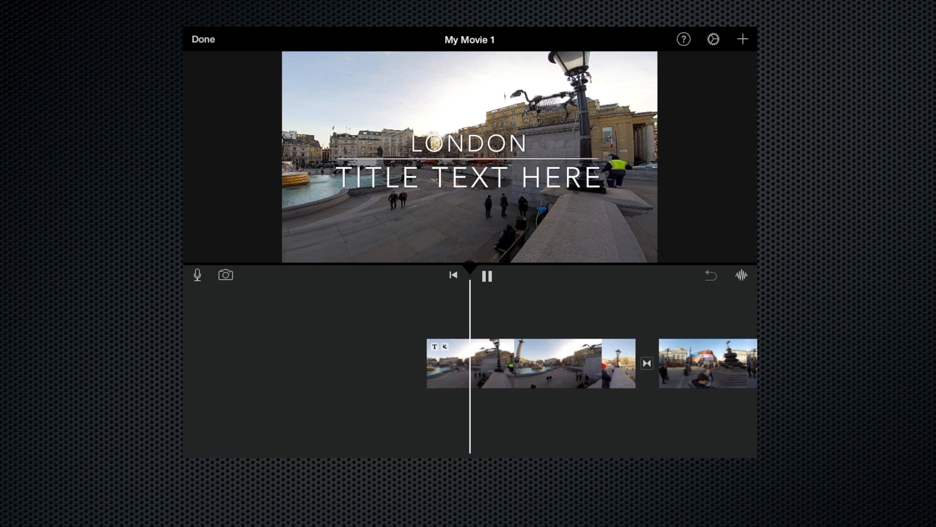
left_click(487, 275)
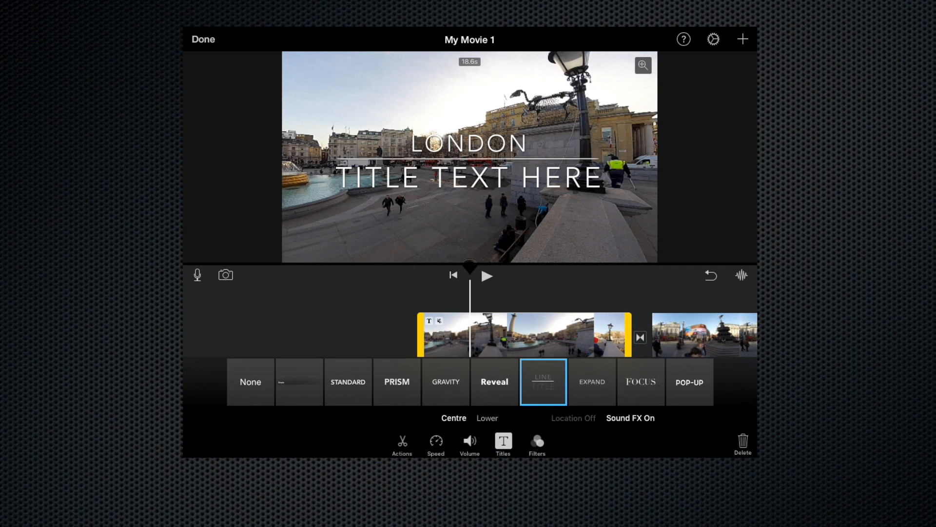
left_click(592, 382)
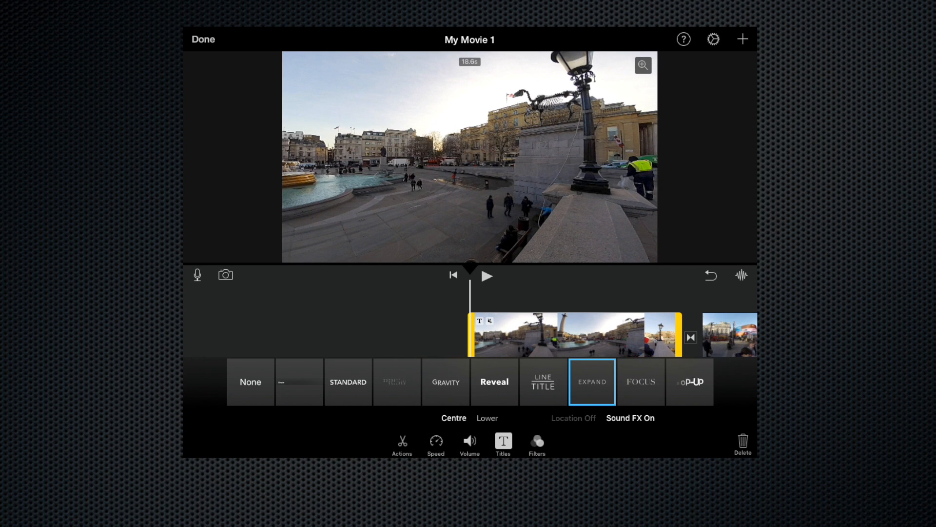
left_click(486, 276)
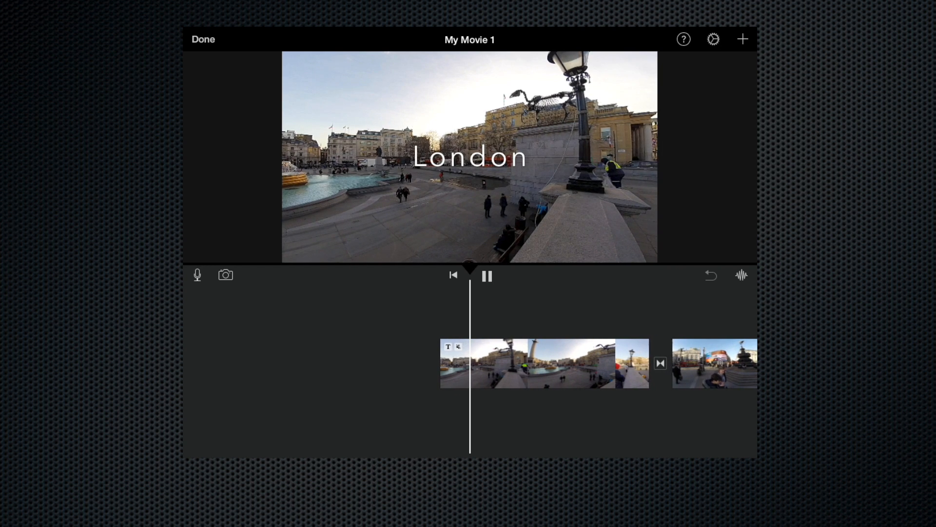
Try the Focus and Pop-Up styles, pausing on the bold LONDON title.
left_click(486, 276)
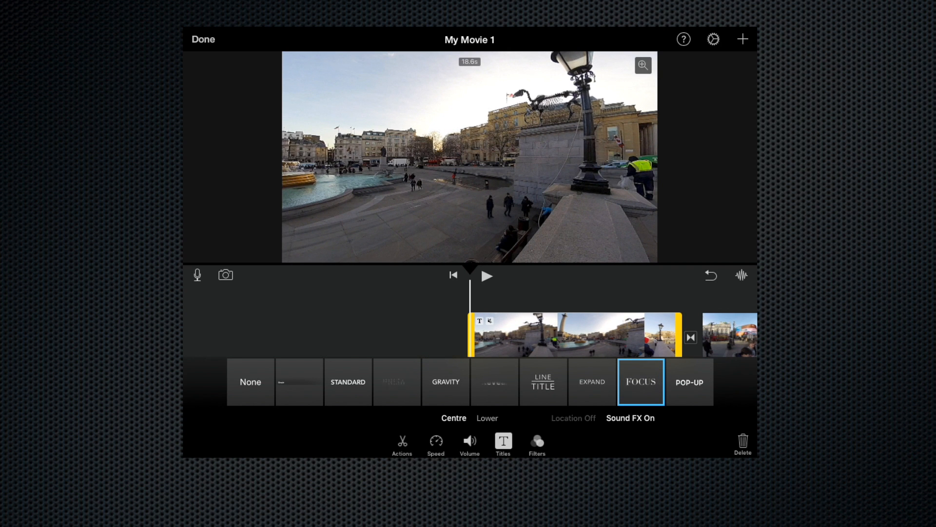
left_click(487, 276)
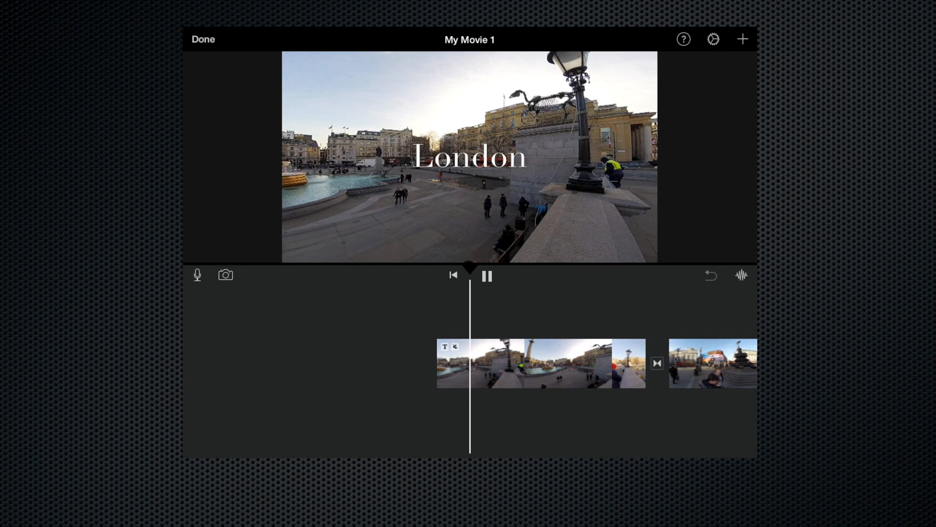
left_click(541, 363)
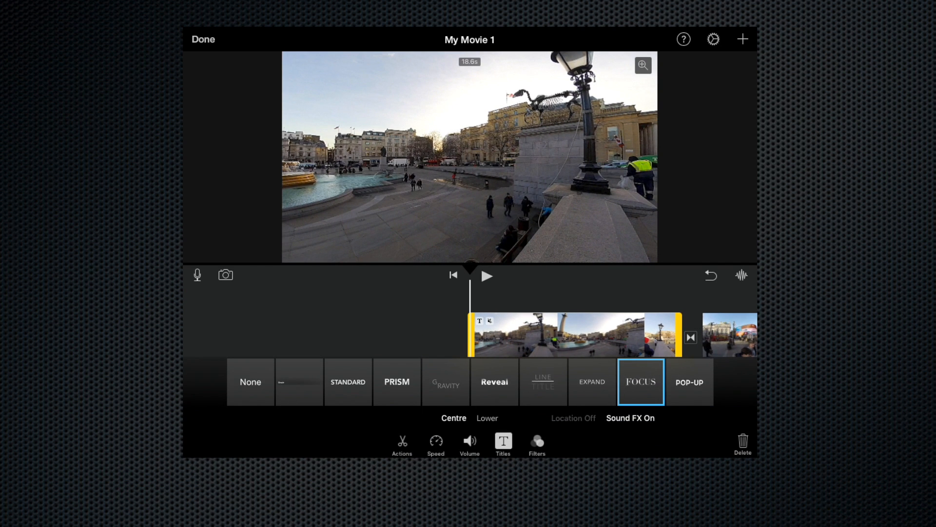
left_click(486, 275)
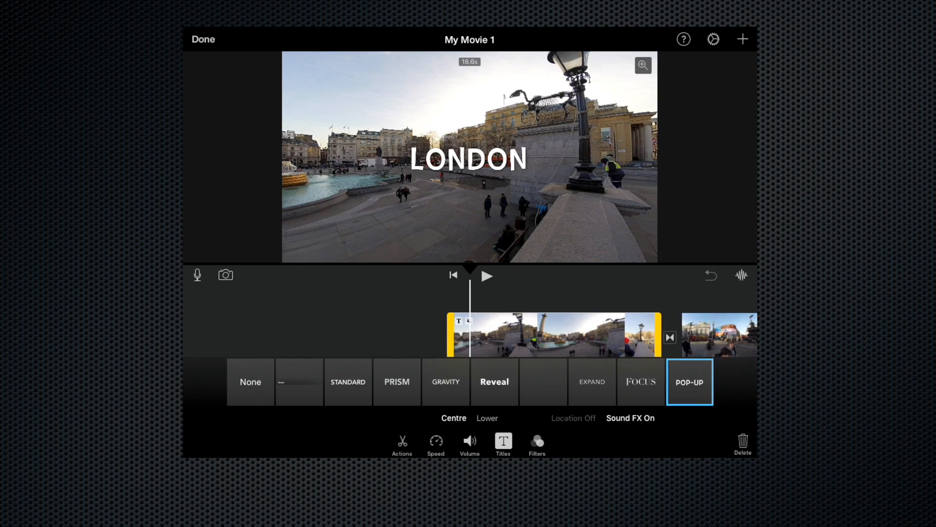
left_click(487, 276)
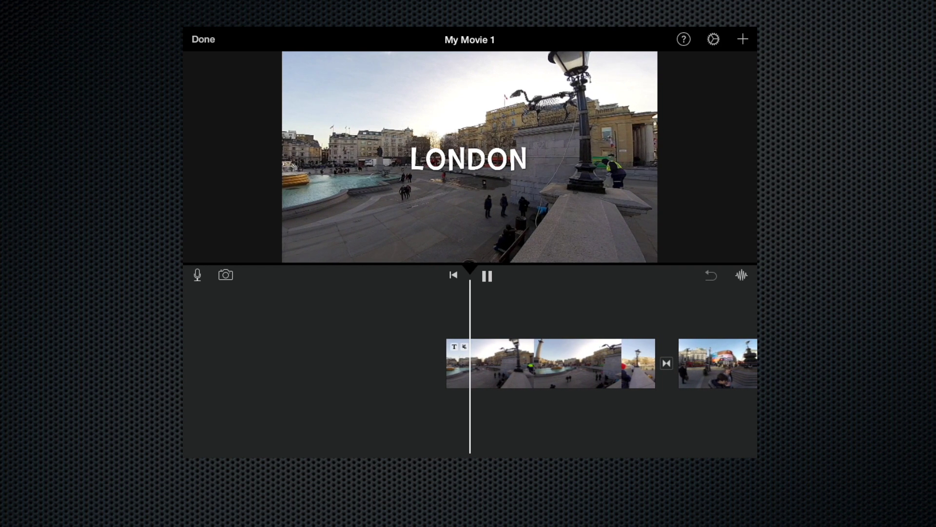
left_click(487, 275)
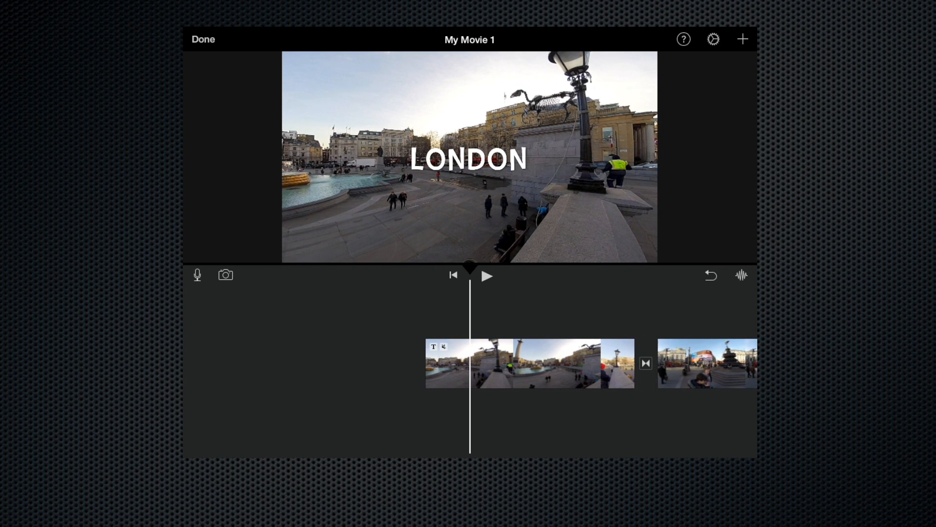
left_click(530, 363)
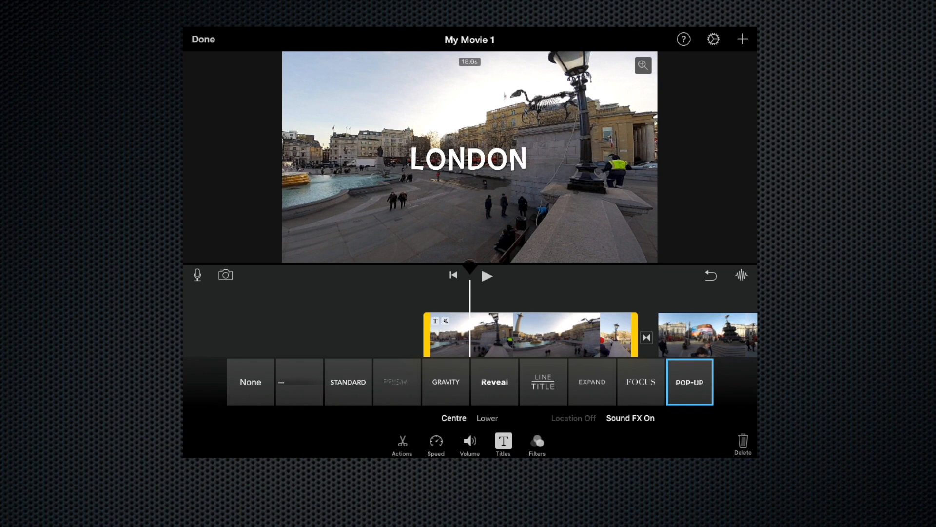
Turn off title Sound FX and cycle through Standard, Prism, Gravity and Reveal styles.
left_click(630, 418)
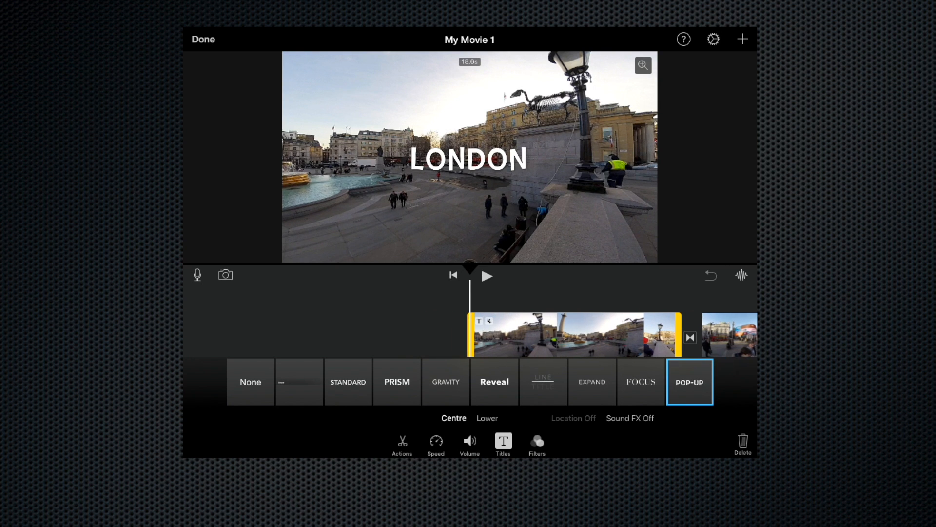
left_click(487, 276)
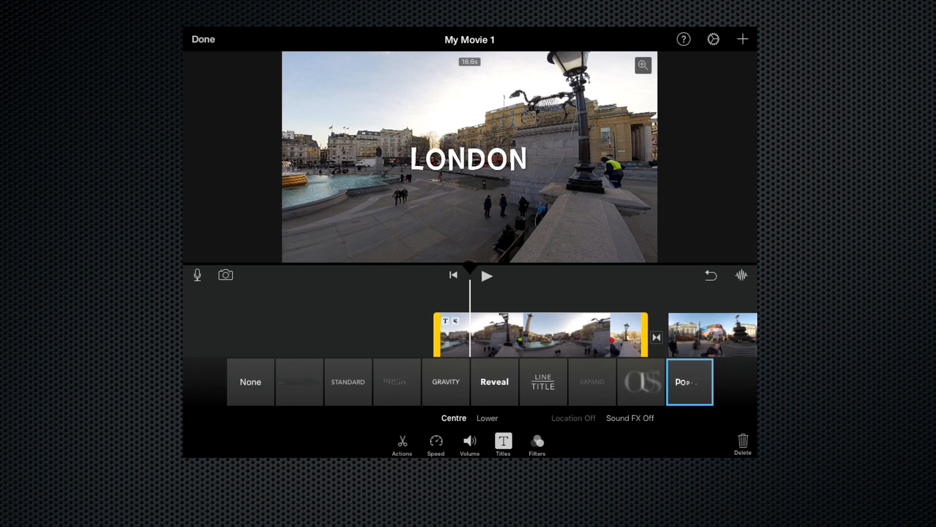
left_click(299, 381)
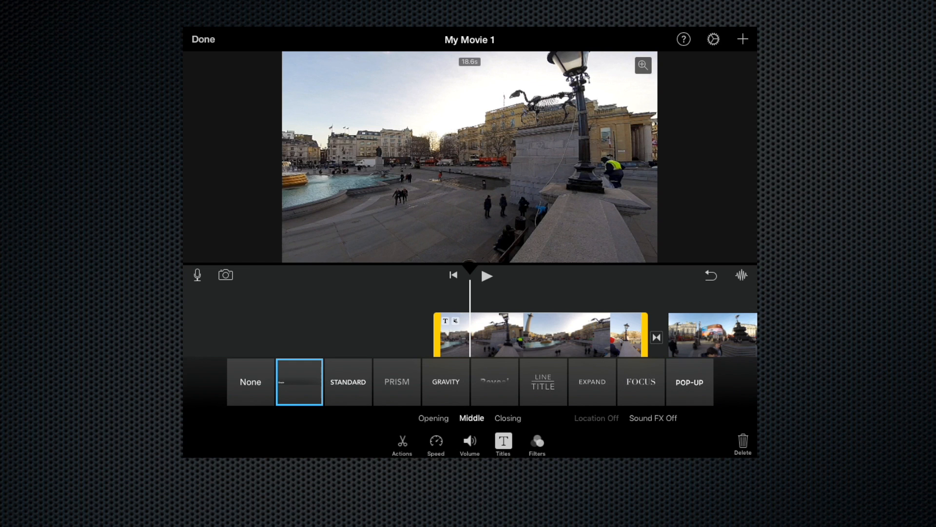
left_click(348, 381)
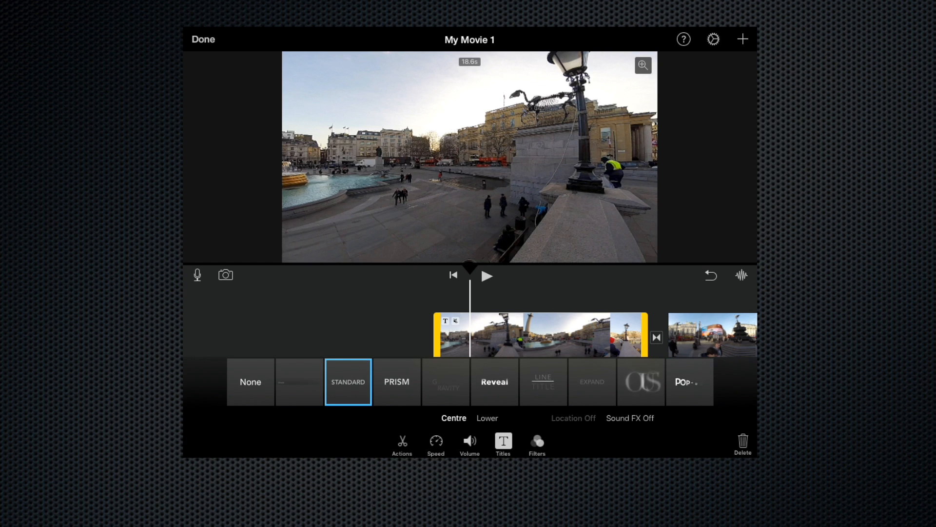
left_click(397, 381)
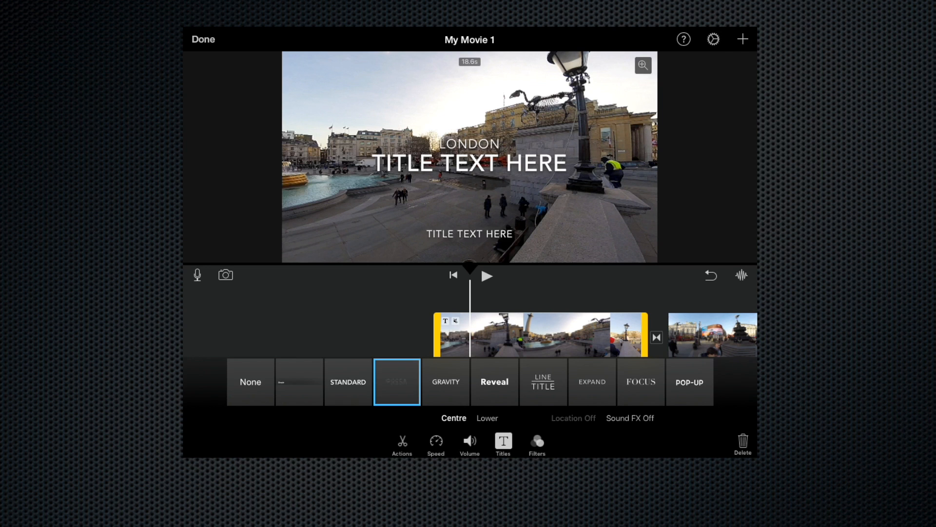
left_click(396, 382)
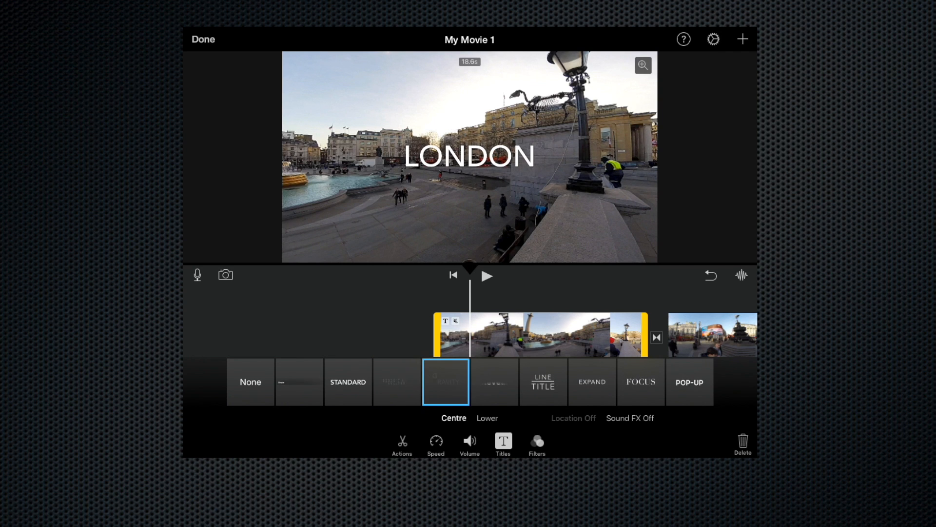
left_click(494, 381)
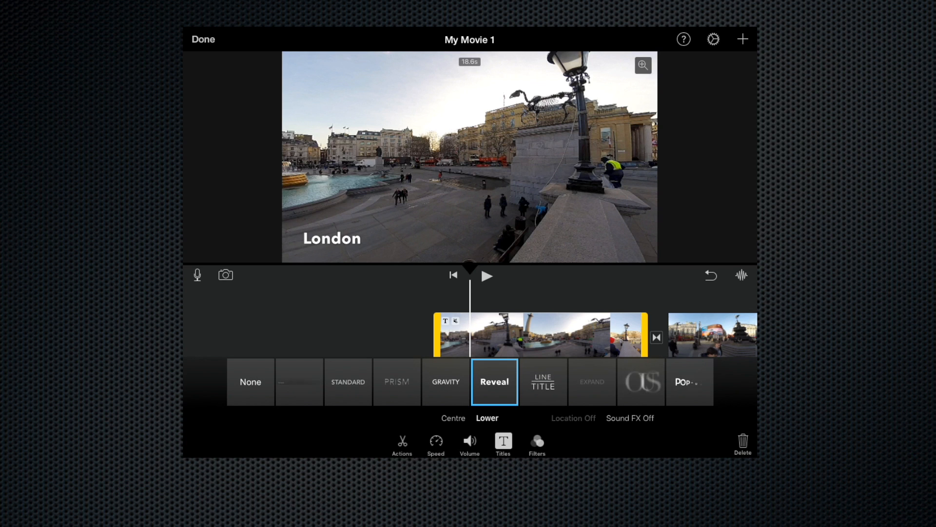
Compare Gravity, Line Title, Expand, Focus and Pop-Up styles, toggling the lower position.
left_click(445, 381)
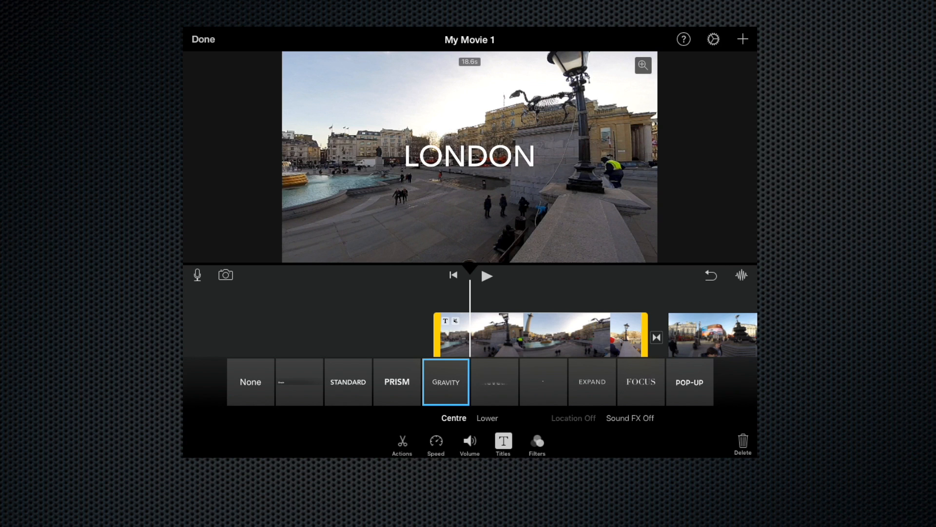
left_click(488, 418)
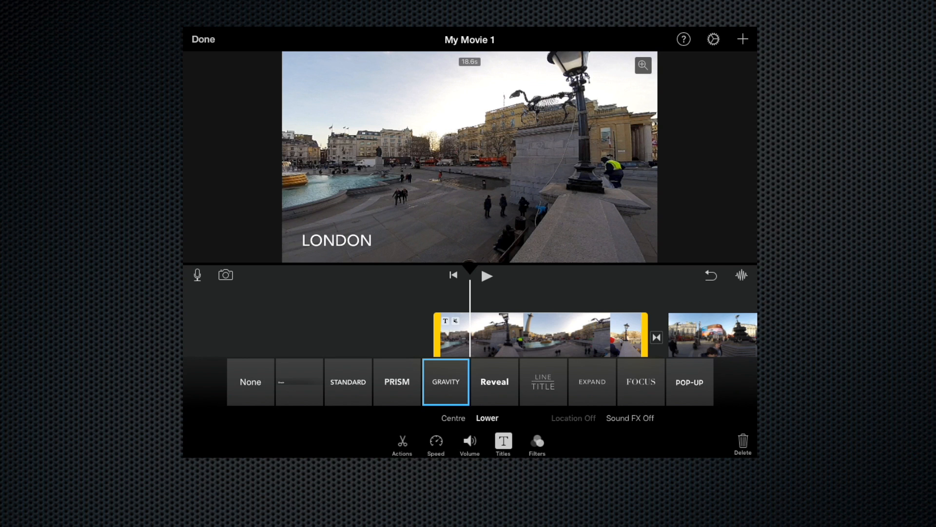
left_click(543, 382)
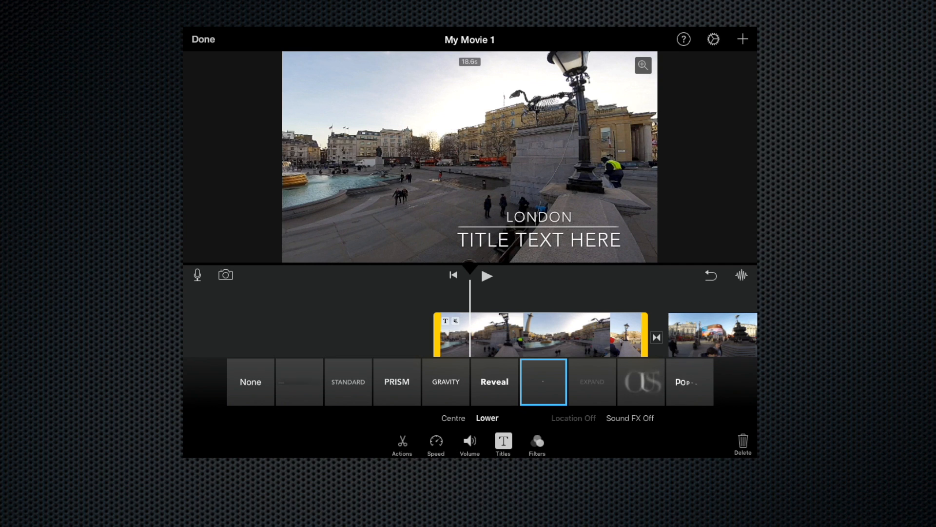
left_click(592, 382)
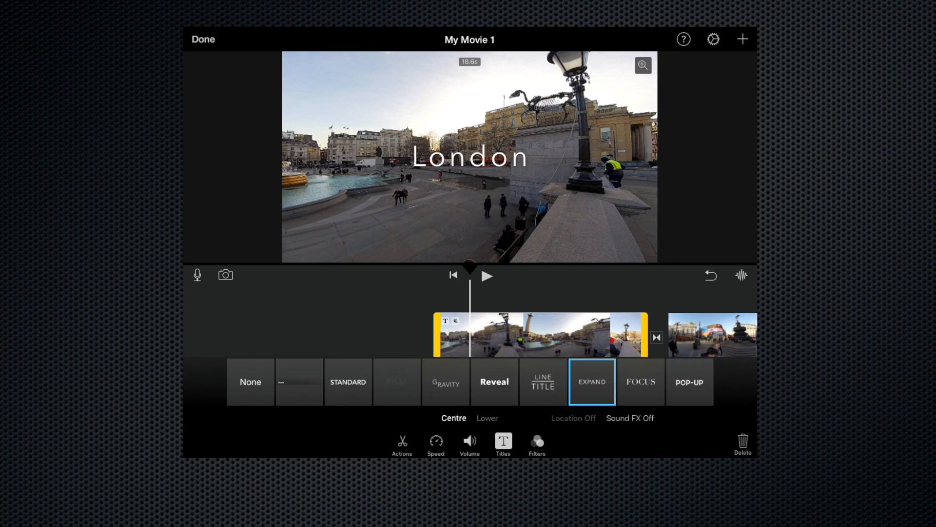
left_click(487, 418)
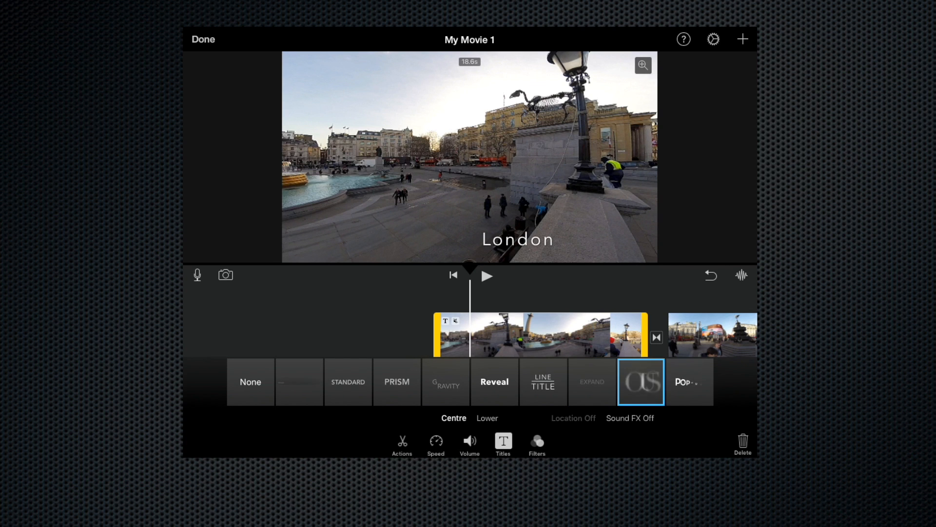
left_click(641, 382)
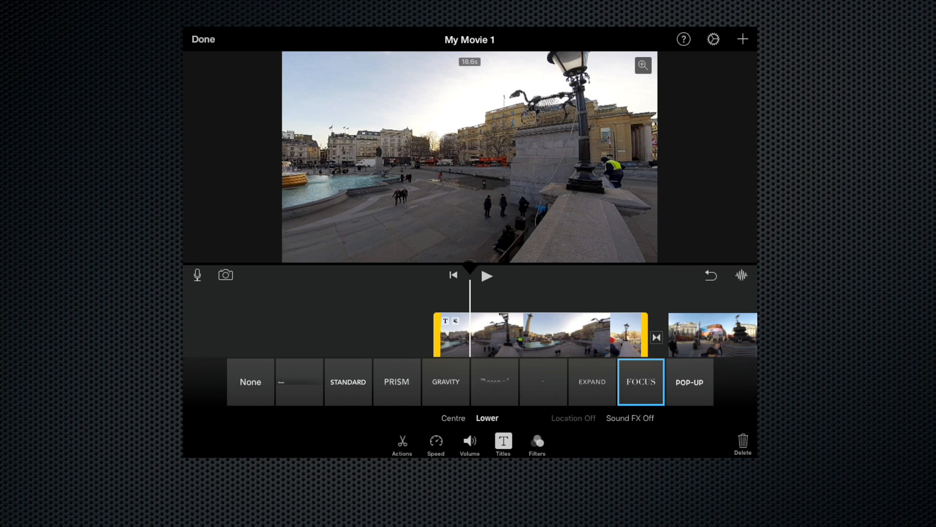
left_click(641, 382)
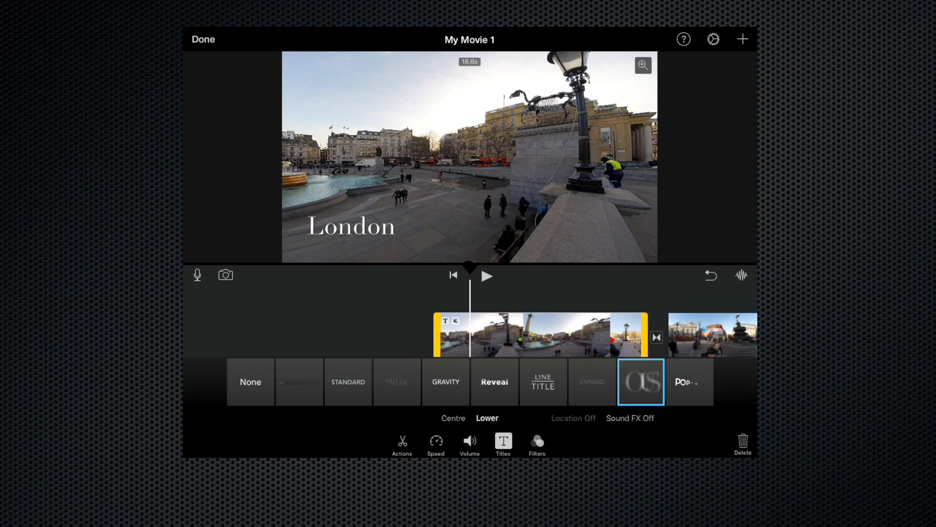
left_click(690, 382)
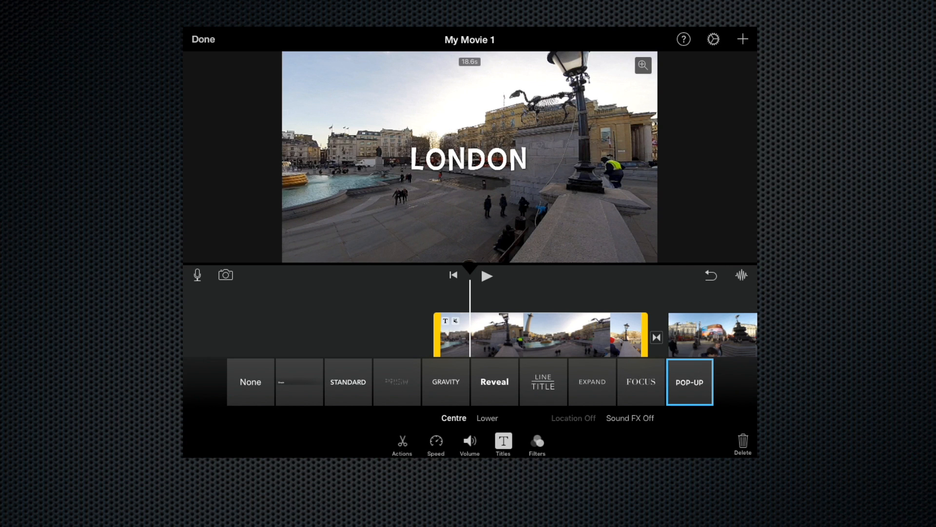
Apply the final Line Title style to LONDON and play the movie to check it.
left_click(543, 382)
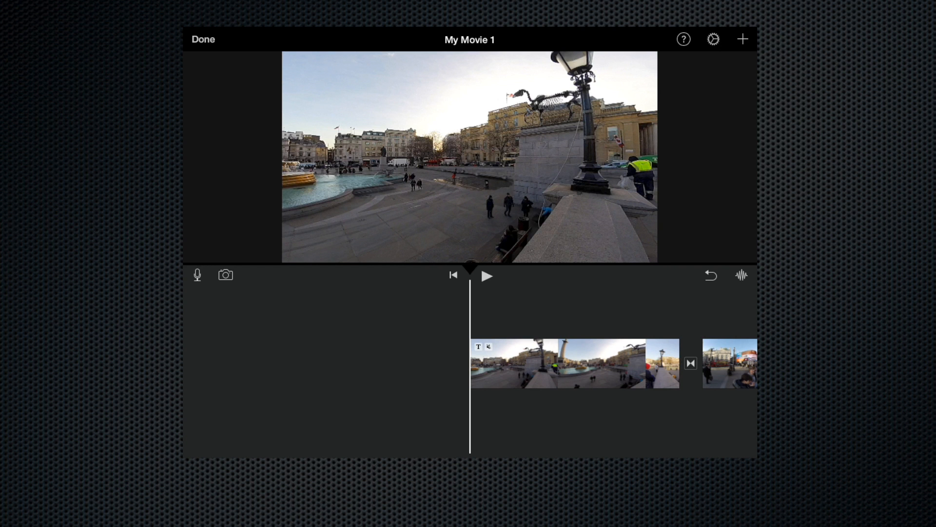
left_click(487, 275)
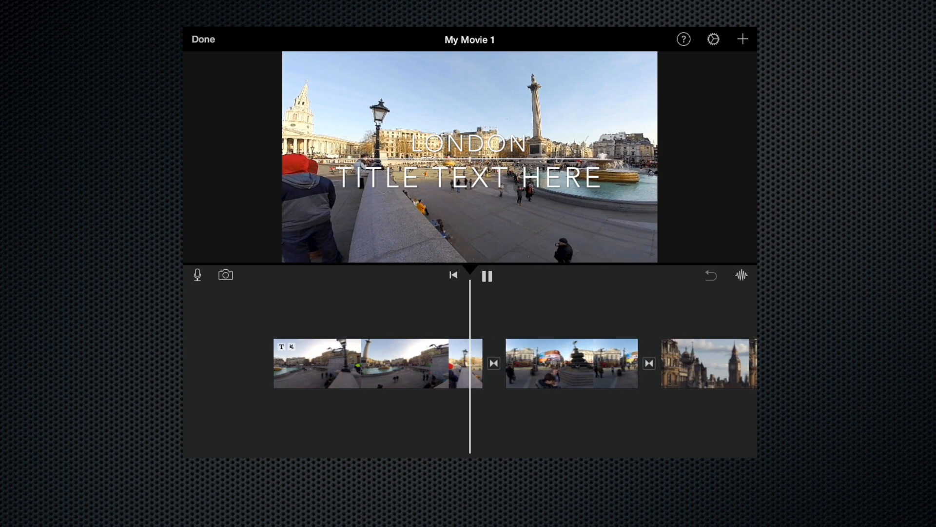
Replay the LONDON title and pause at the point where it should end.
left_click(487, 276)
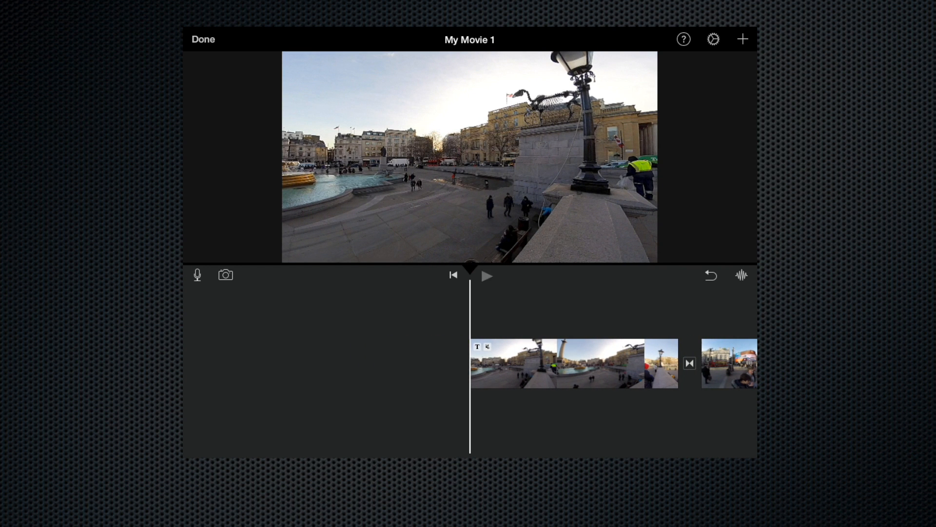
left_click(486, 276)
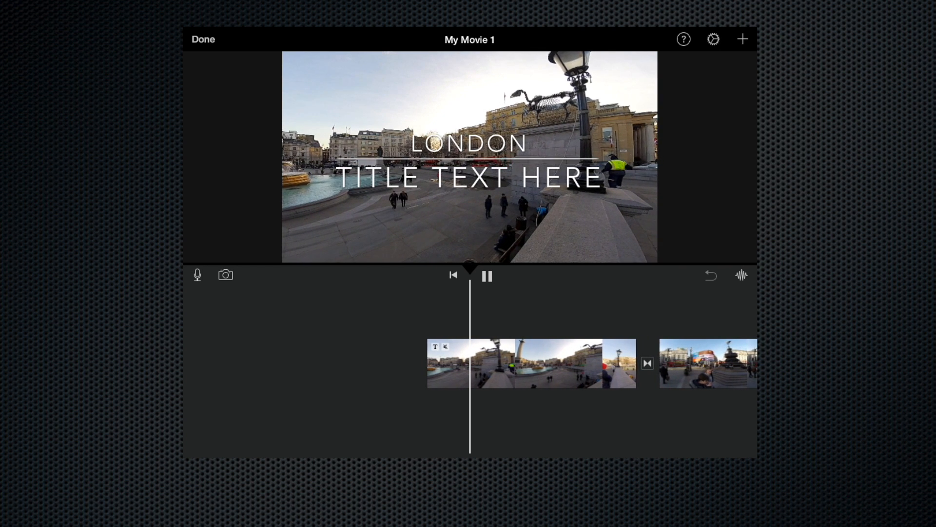
left_click(486, 276)
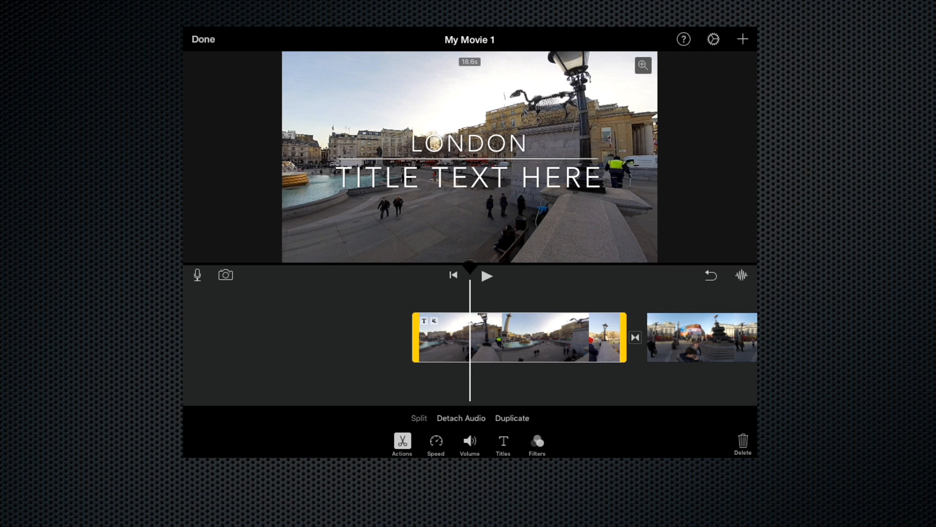
Split the Trafalgar Square clip at the playhead.
left_click(419, 418)
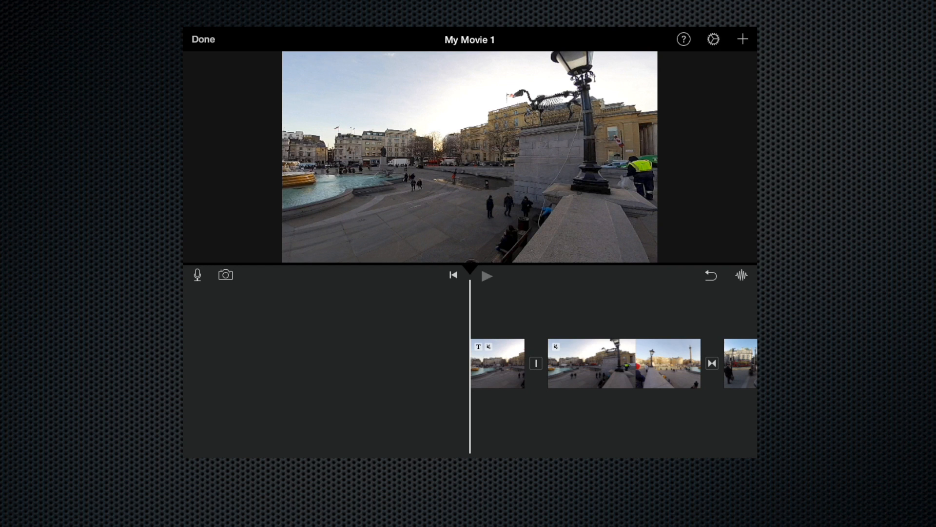
Play the shortened first part and bring up the join's transition options.
left_click(486, 275)
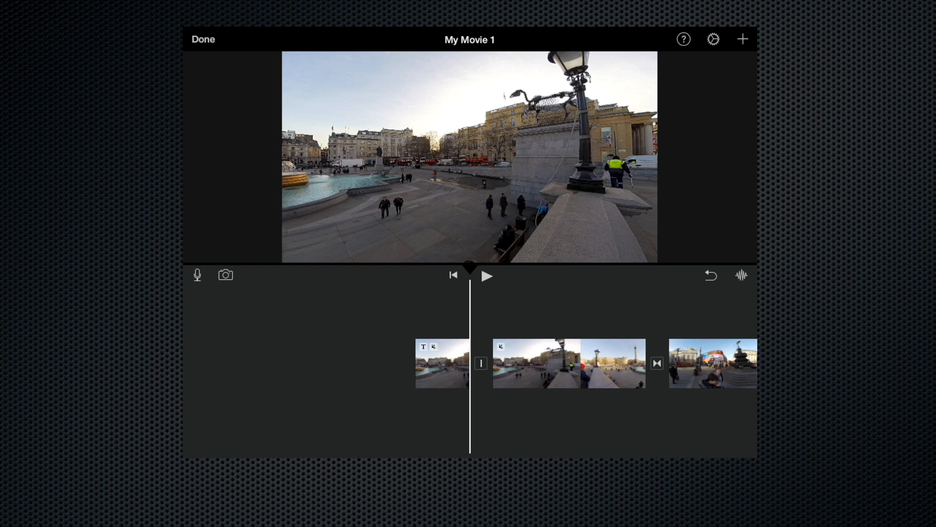
left_click(481, 363)
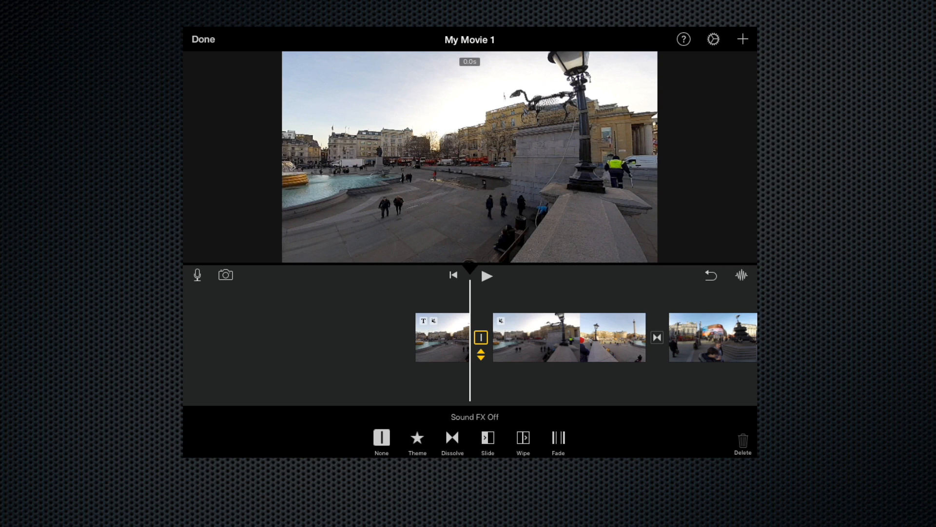
Set the join to a Dissolve, preview it, and confirm its 0.5s duration.
left_click(453, 438)
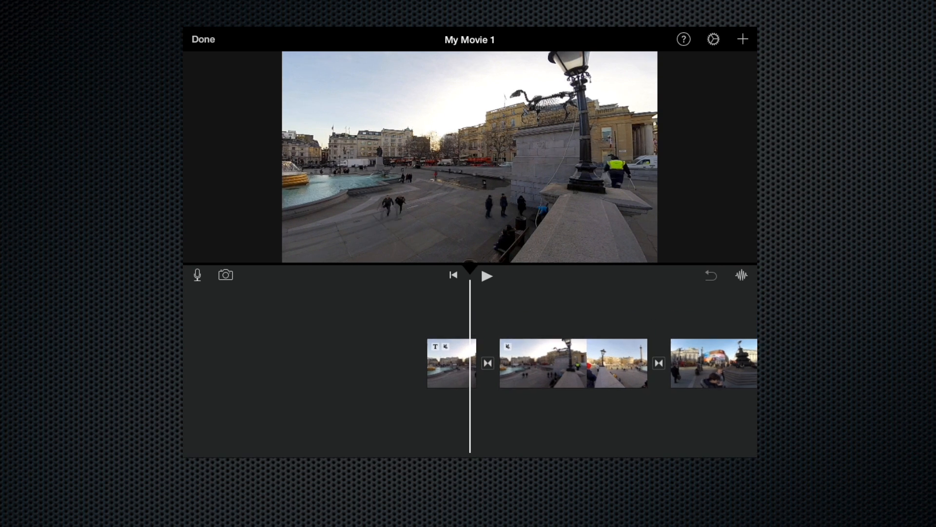
left_click(486, 276)
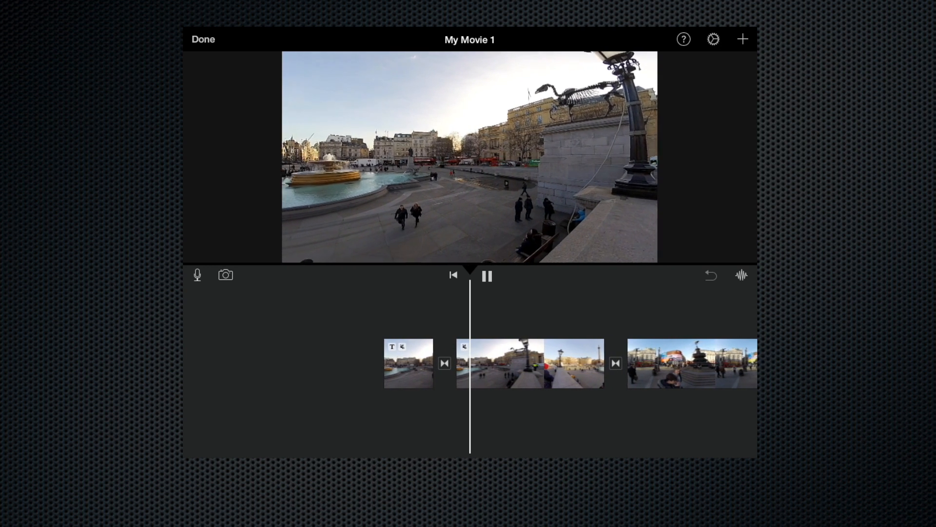
left_click(487, 276)
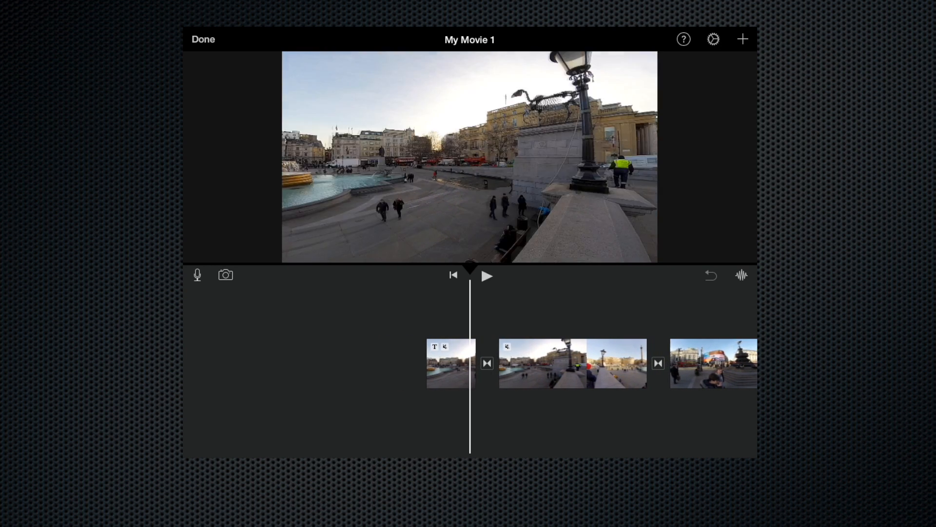
left_click(486, 363)
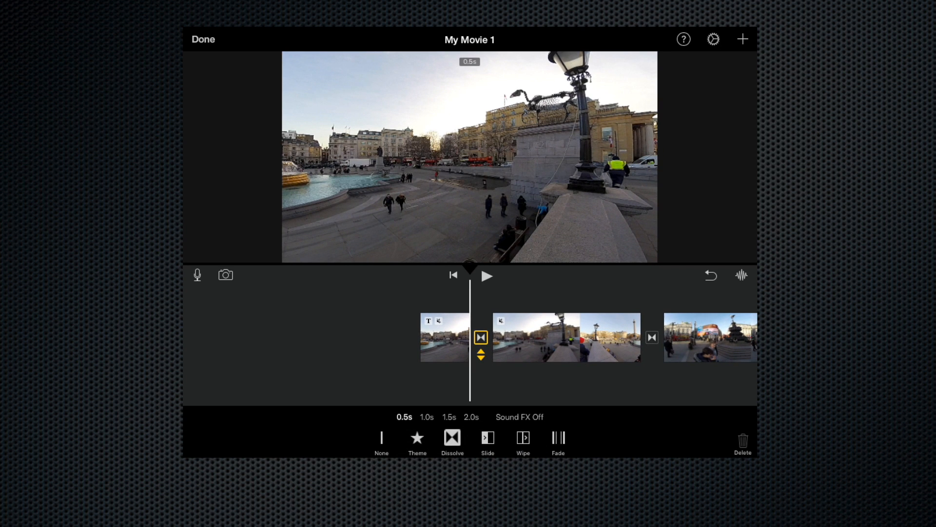